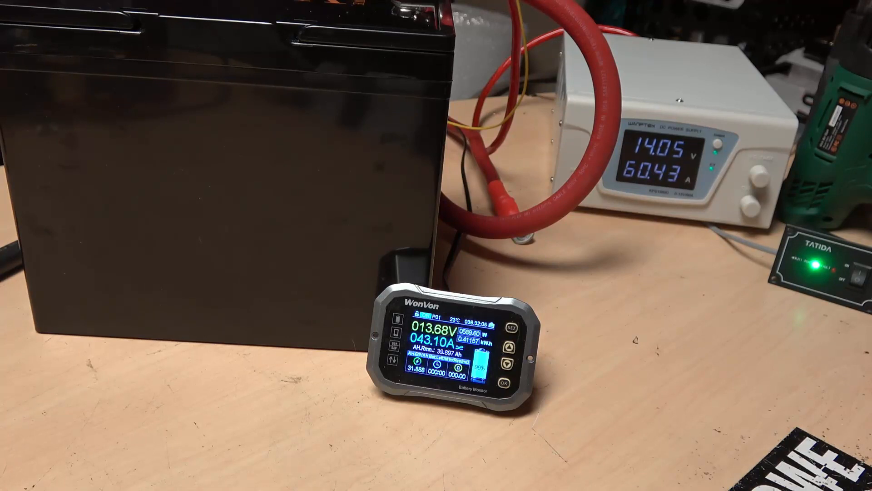
{"action": "left_click", "coordinate": [475, 345]}
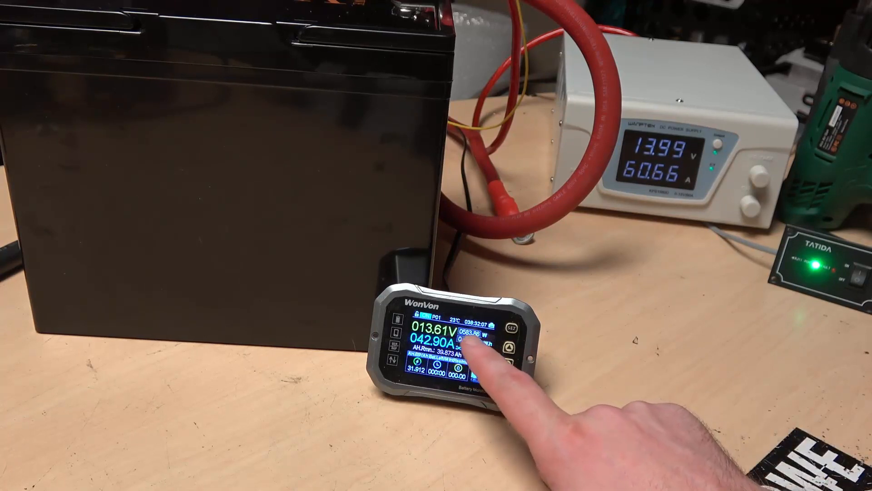